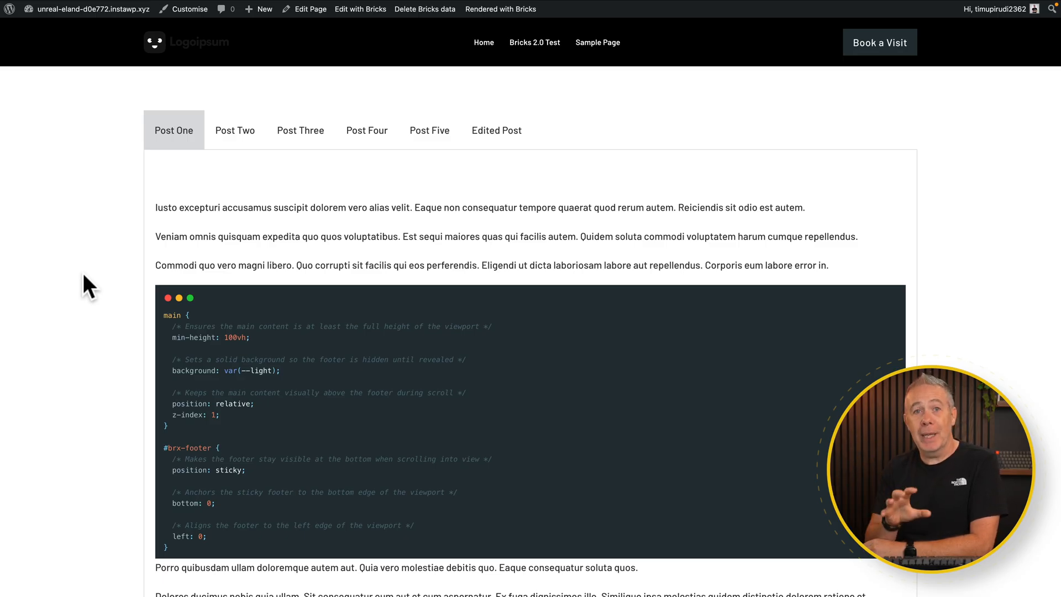
# - Preview the finished tabs on the front end, switching between Post Two and Post One
pyautogui.scroll(-3)
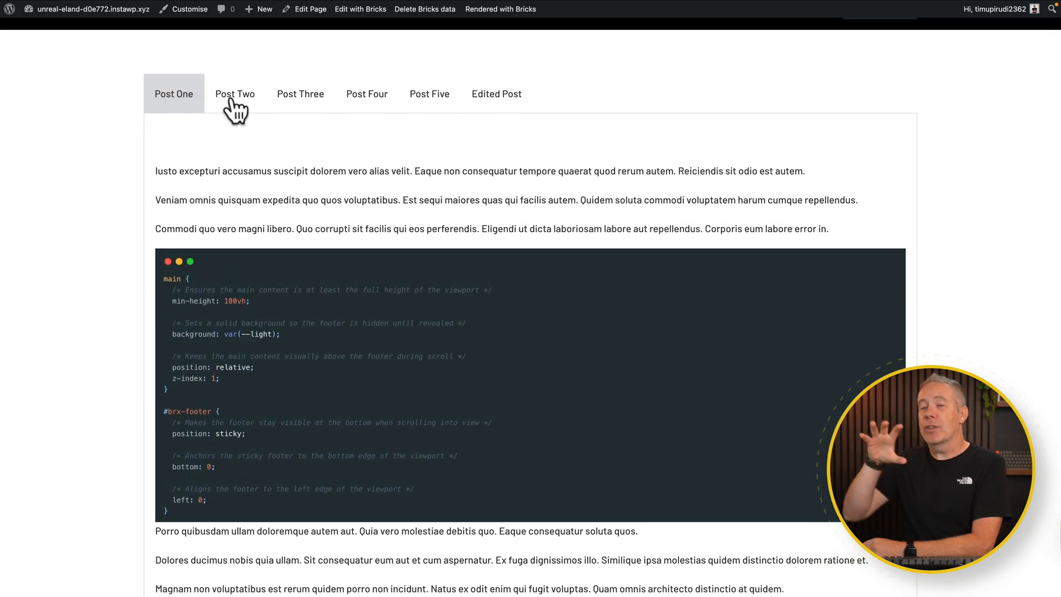
pyautogui.click(235, 94)
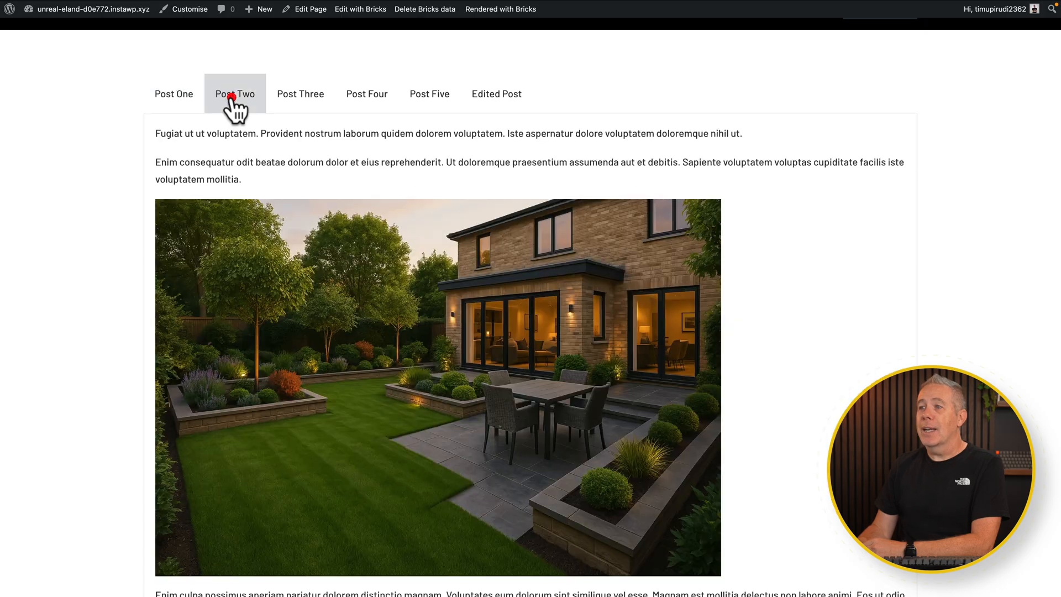
pyautogui.click(301, 93)
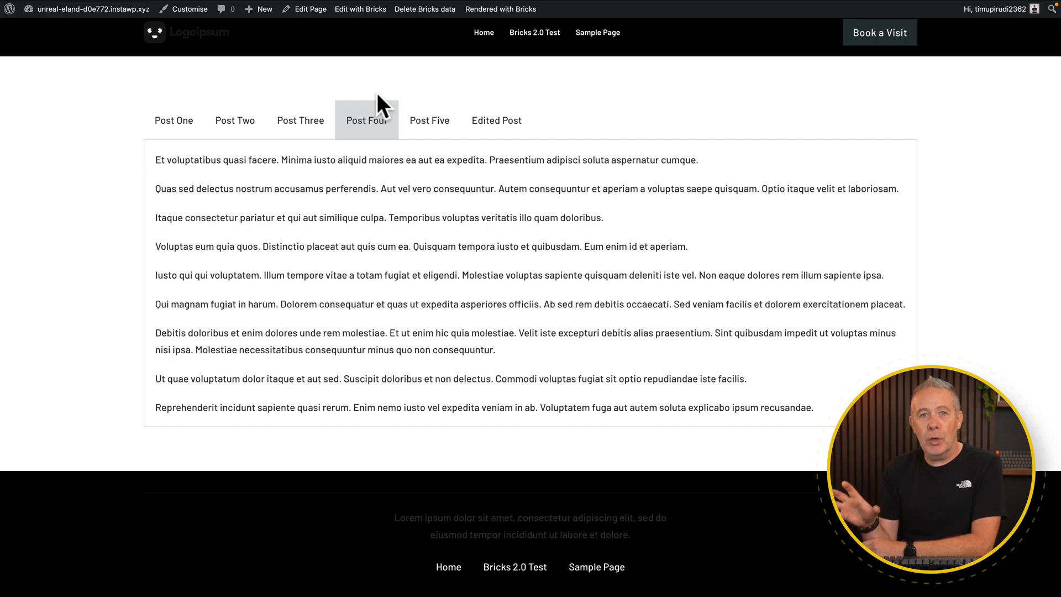
pyautogui.moveTo(314, 128)
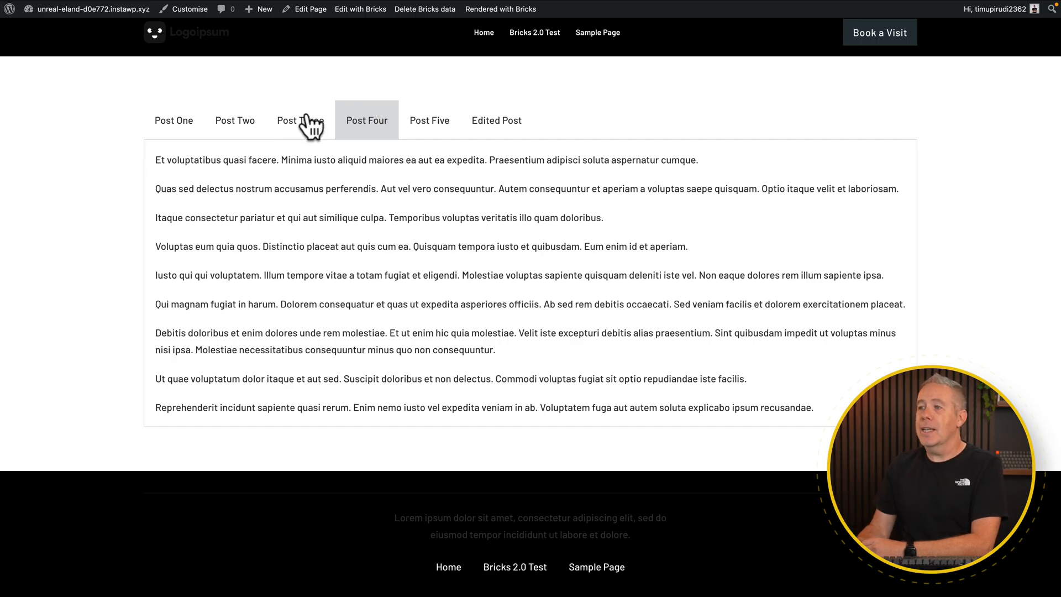
pyautogui.click(173, 120)
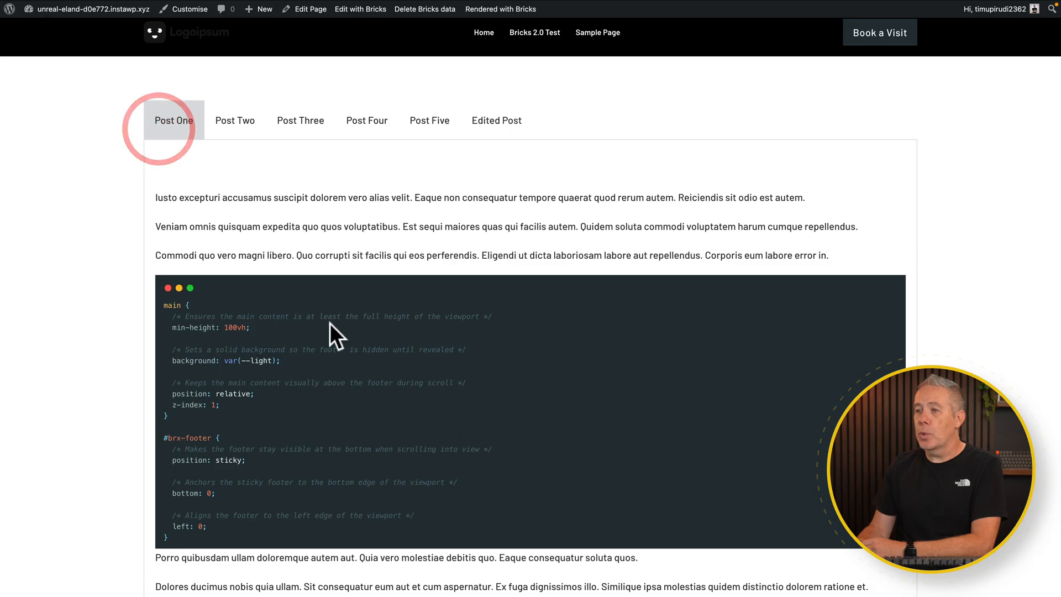
pyautogui.click(362, 9)
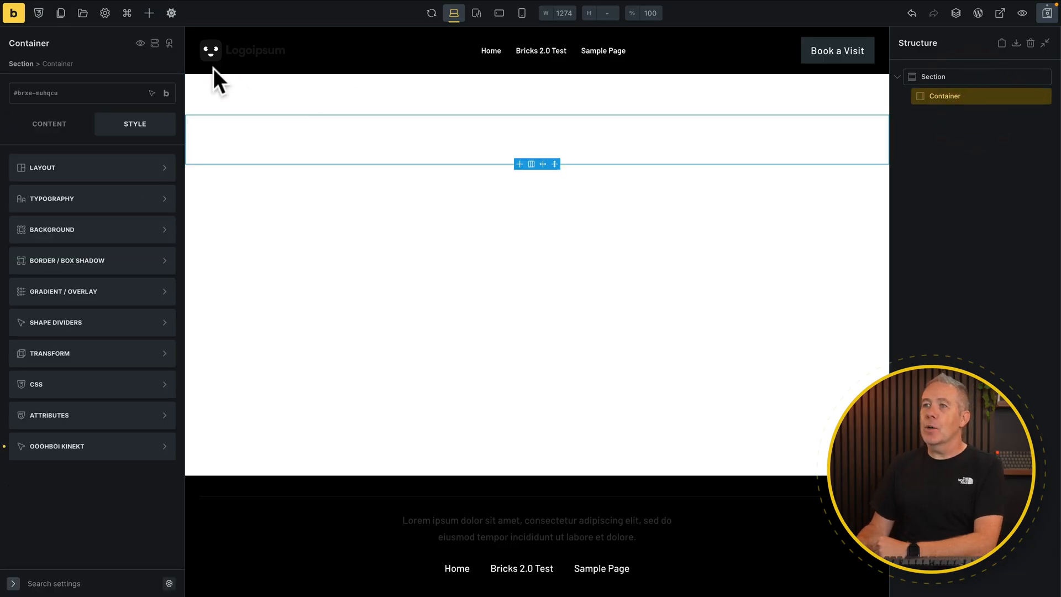
# - Search the element library for 'tabs' to list the tab elements
pyautogui.click(148, 13)
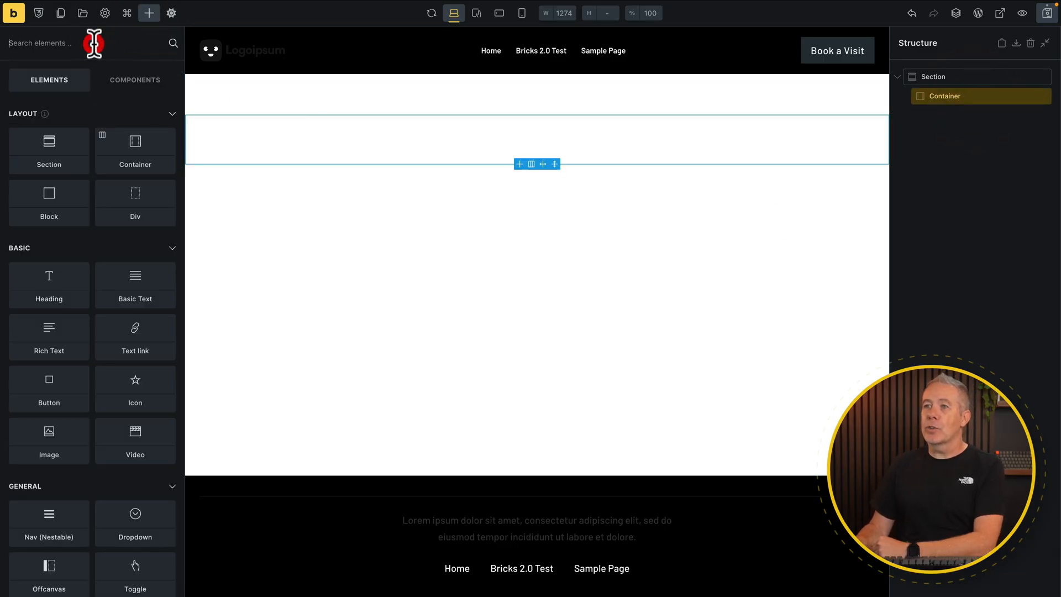
pyautogui.write('tabs')
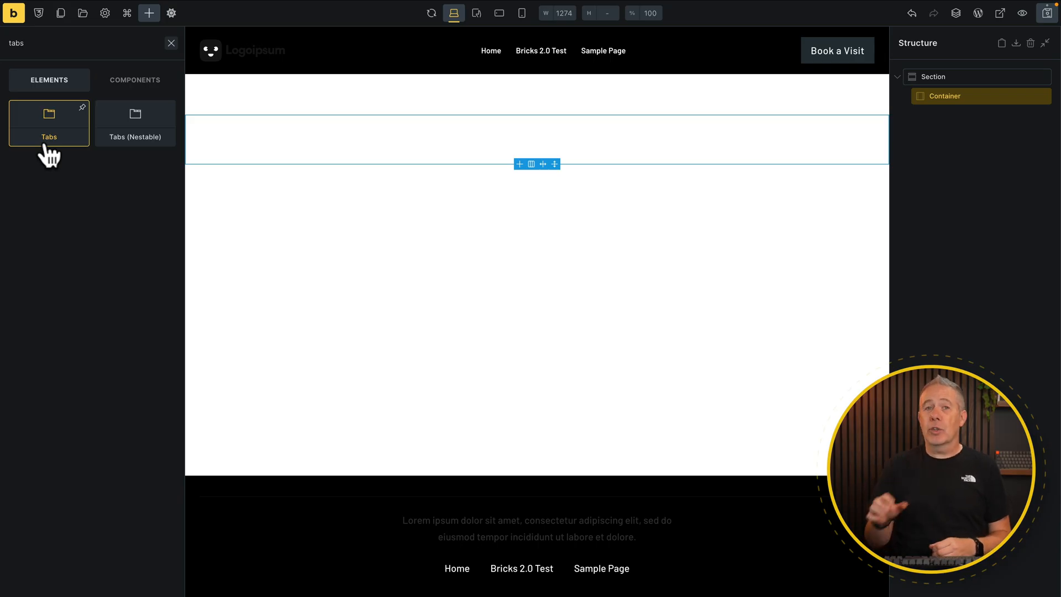
pyautogui.moveTo(49, 139)
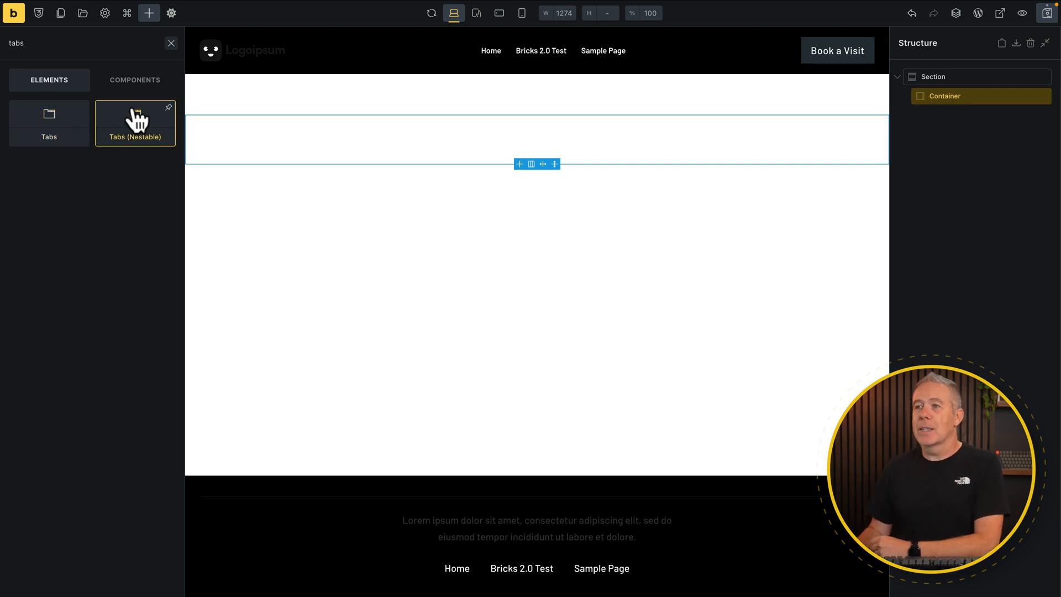
# - Insert a Tabs (Nestable) element into the container and select its tab menu
pyautogui.click(135, 124)
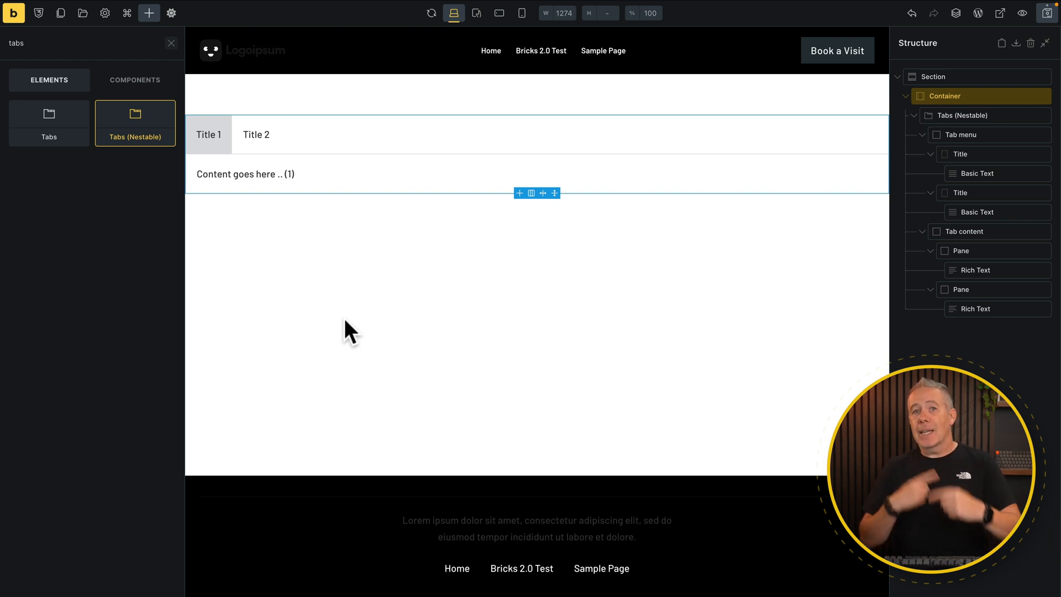
pyautogui.moveTo(808, 351)
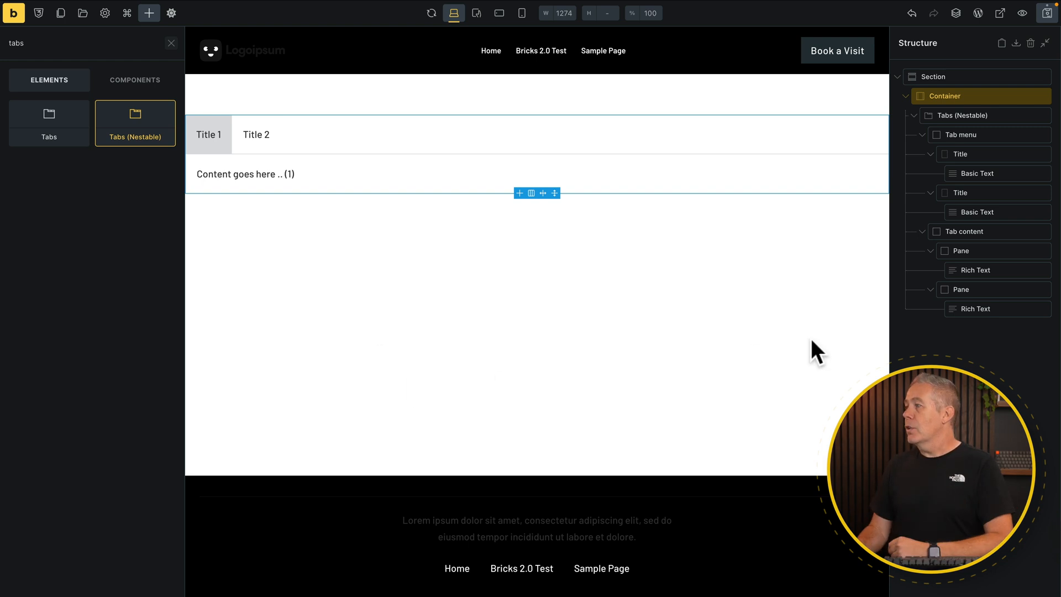
pyautogui.click(963, 231)
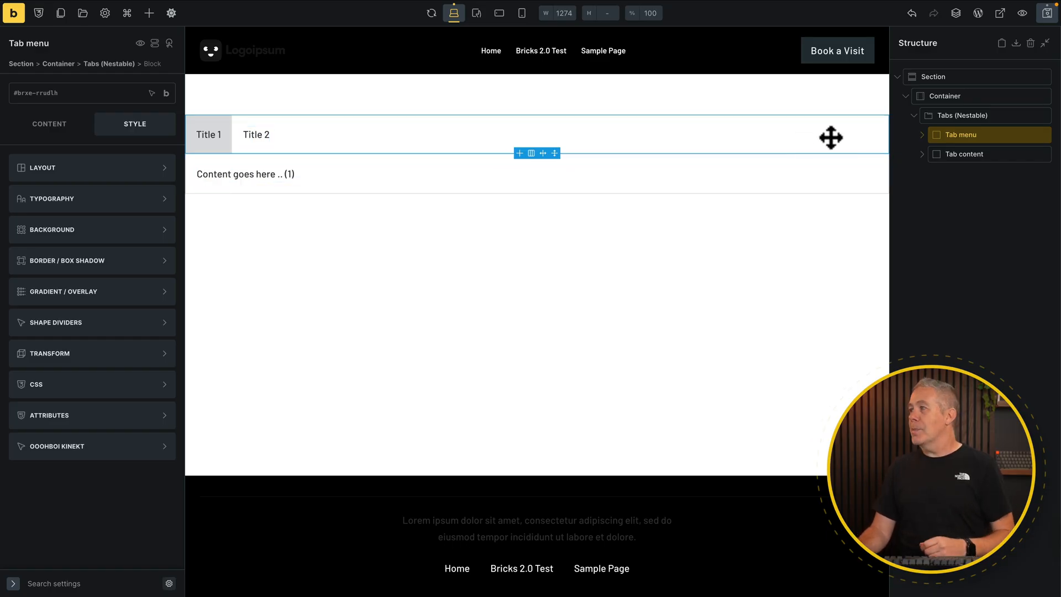
# - Delete the second title and second pane, leaving Title 1 only
pyautogui.click(921, 134)
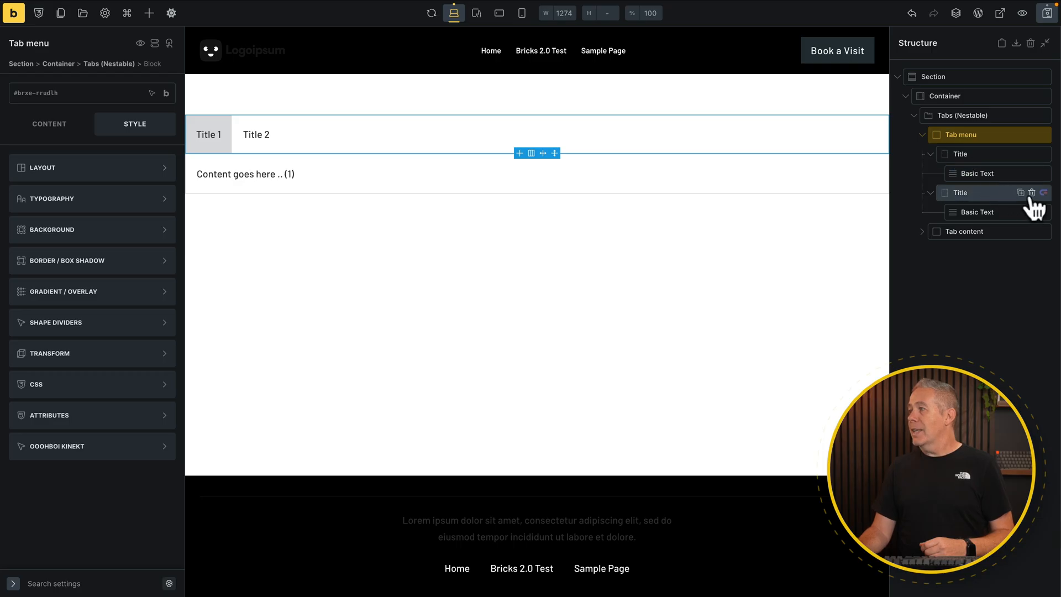
pyautogui.click(1031, 193)
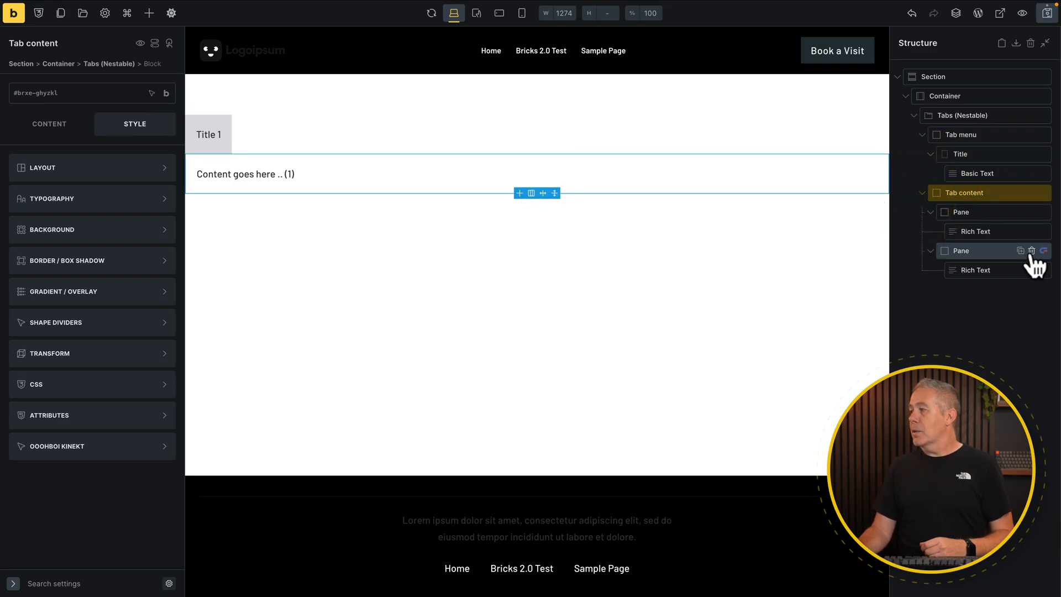
pyautogui.click(1032, 251)
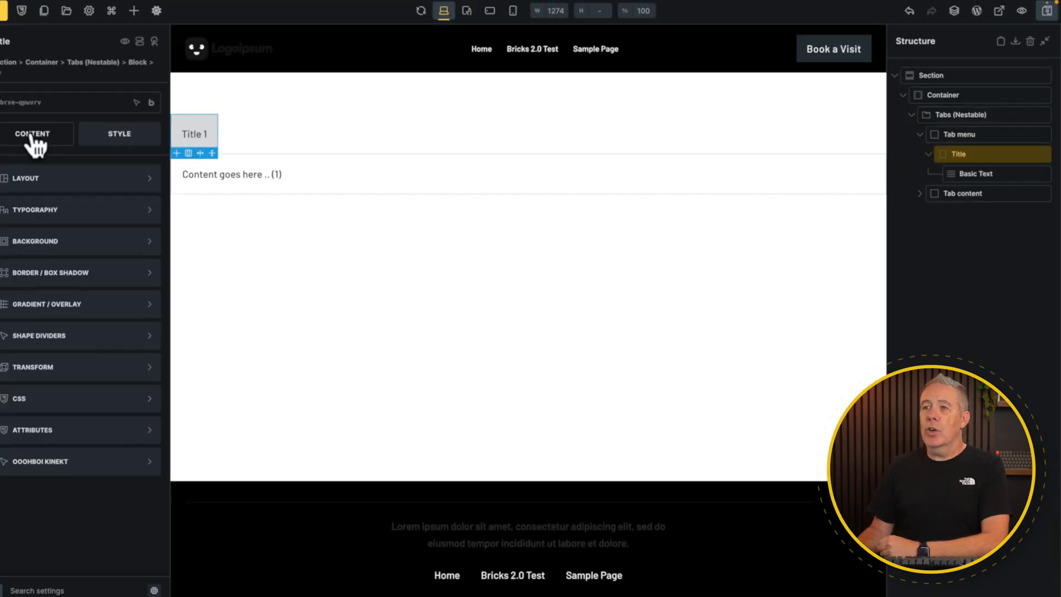
# - Enable a query loop on the tab title over the Post post type
pyautogui.click(32, 133)
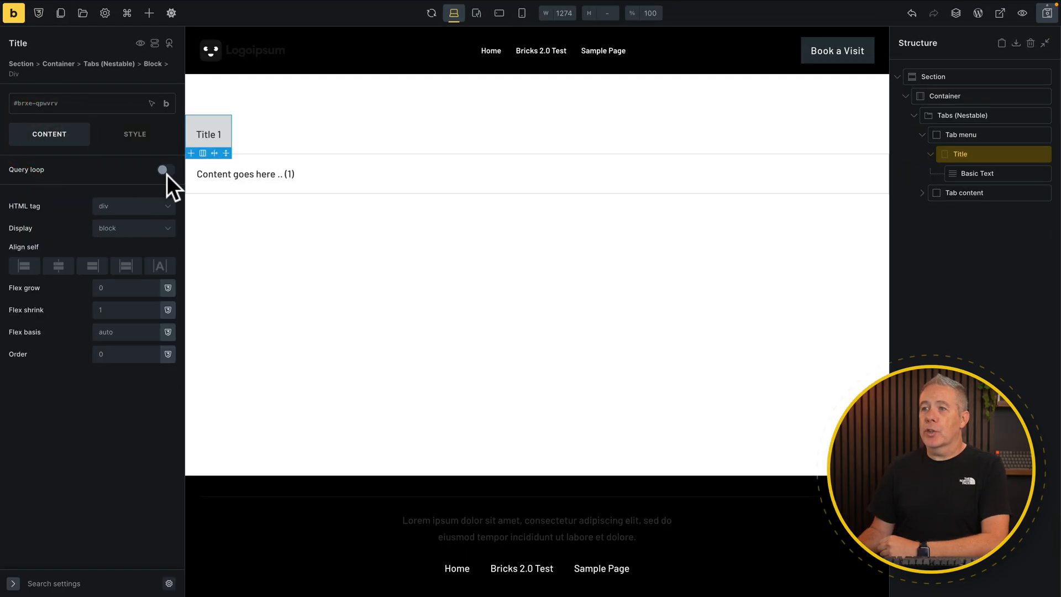
pyautogui.click(165, 171)
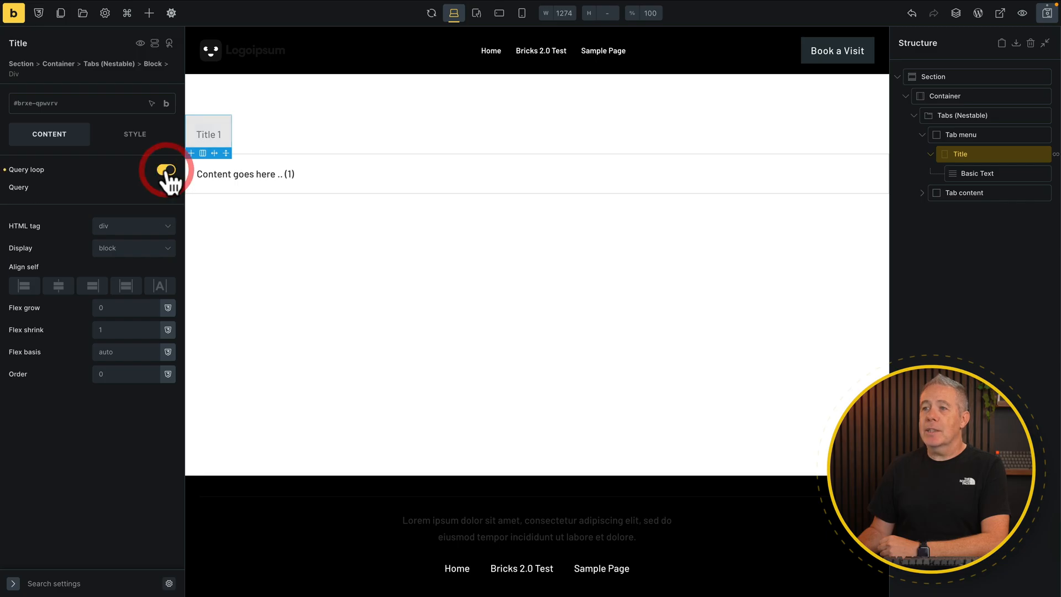
pyautogui.click(166, 169)
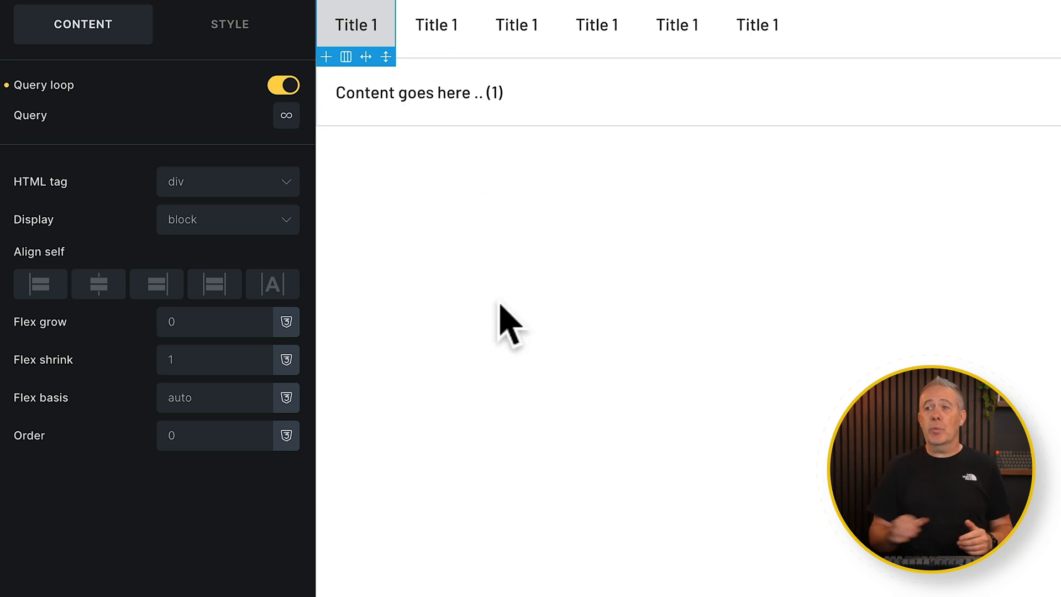
pyautogui.click(286, 116)
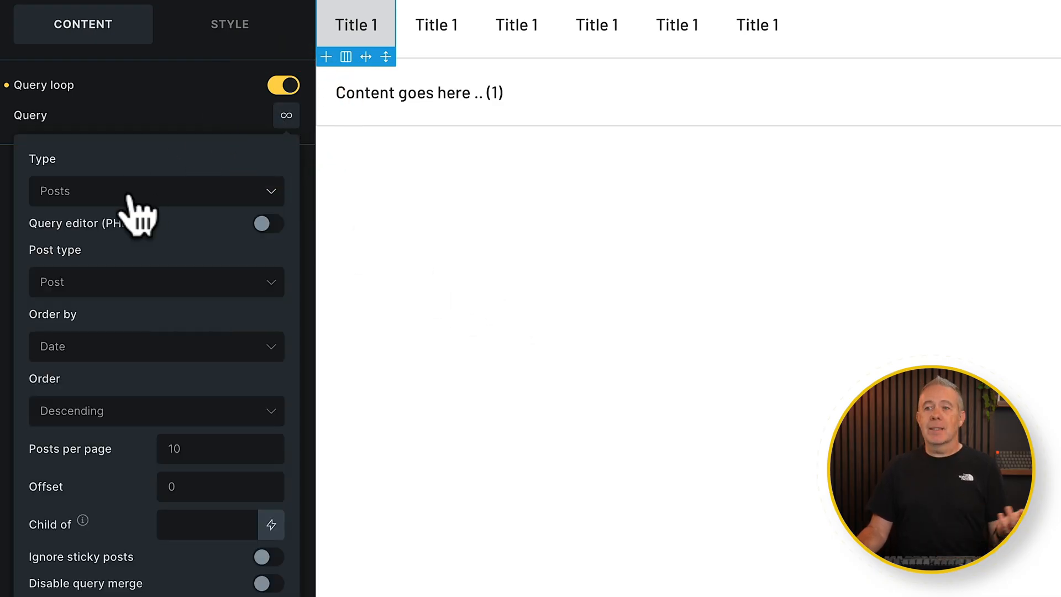
pyautogui.click(159, 192)
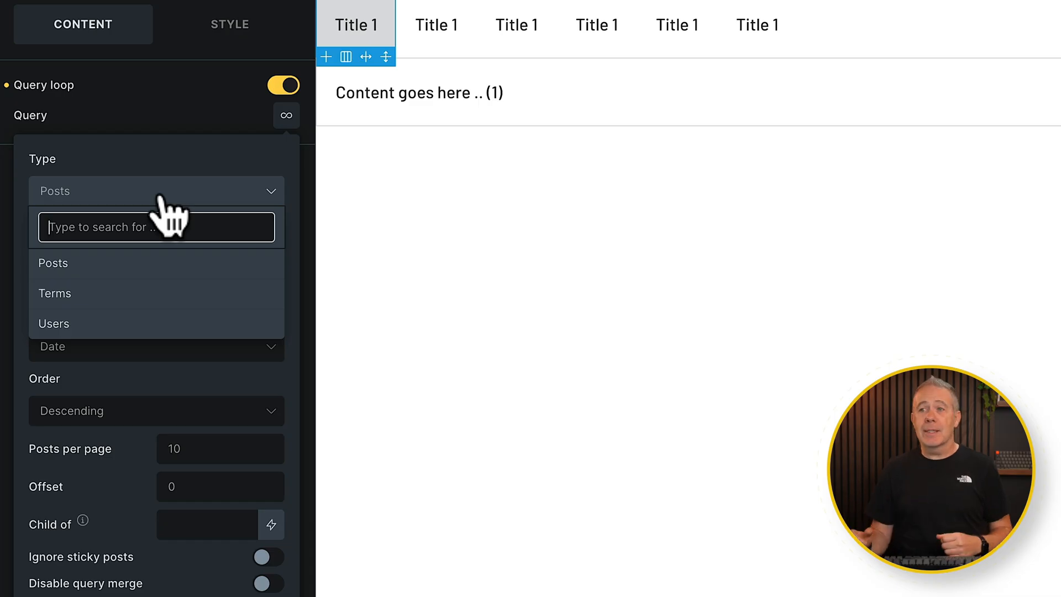
pyautogui.click(53, 263)
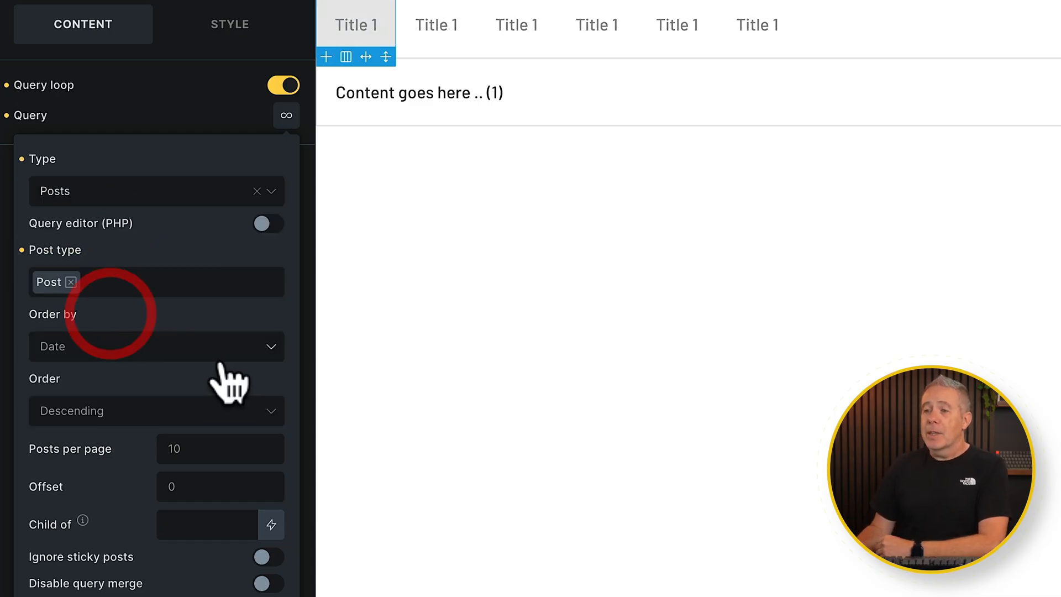
pyautogui.moveTo(238, 344)
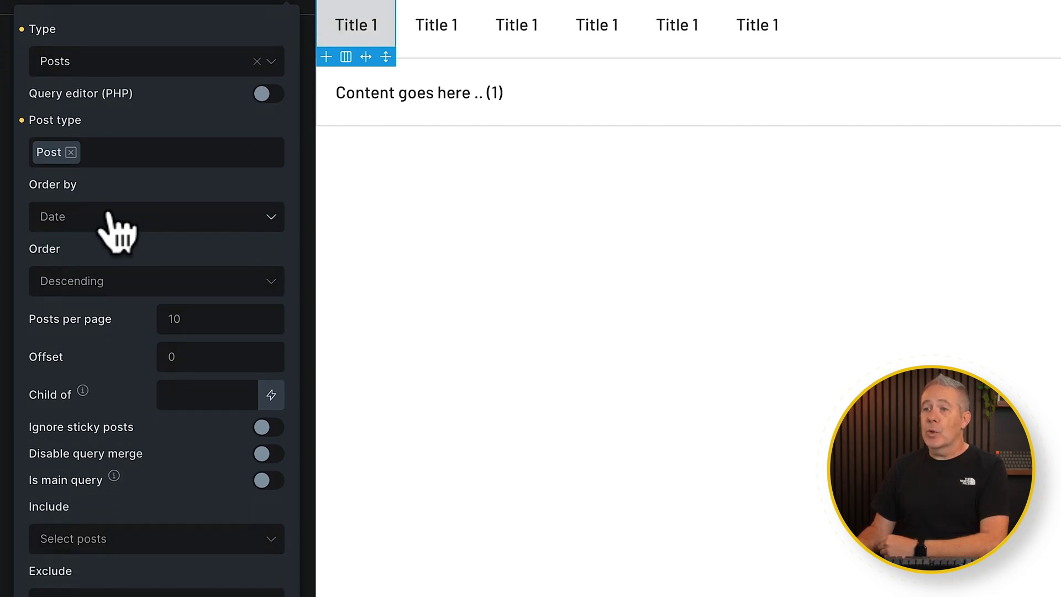
# - Order the title loop by title descending with 6 posts per page
pyautogui.click(157, 216)
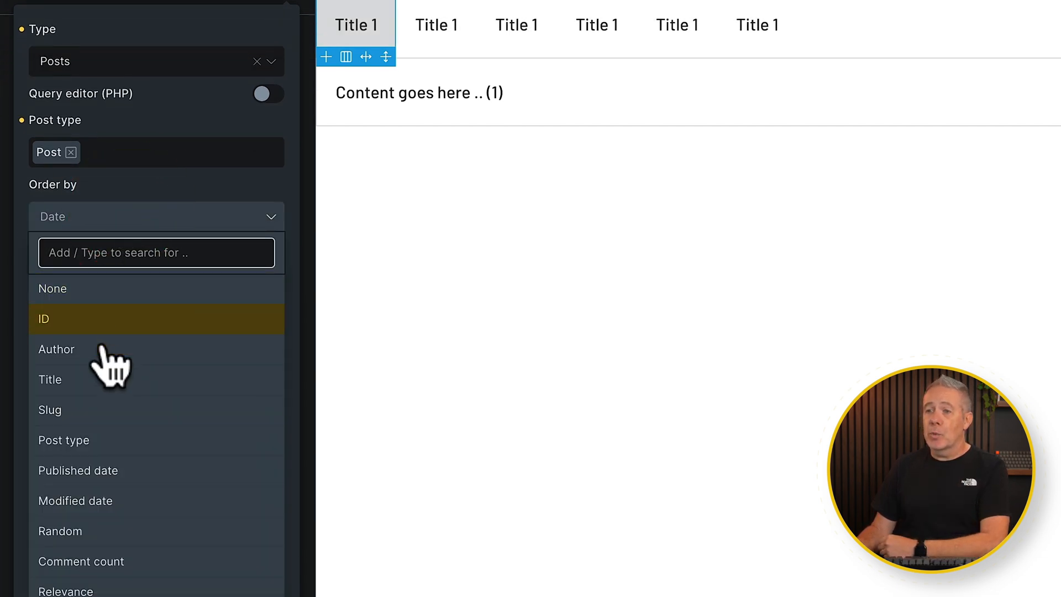
pyautogui.click(48, 379)
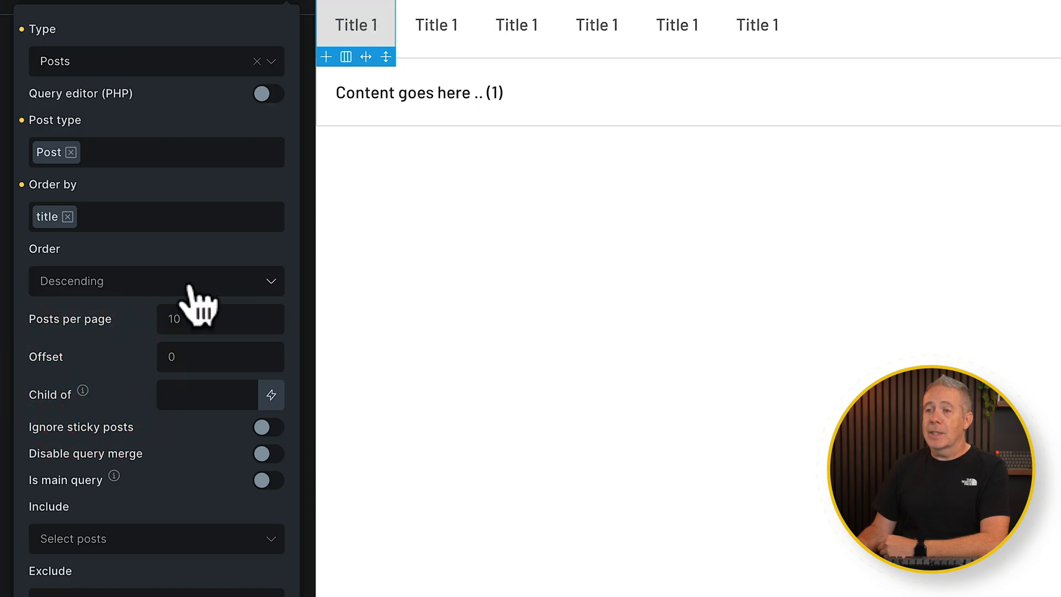
pyautogui.click(219, 318)
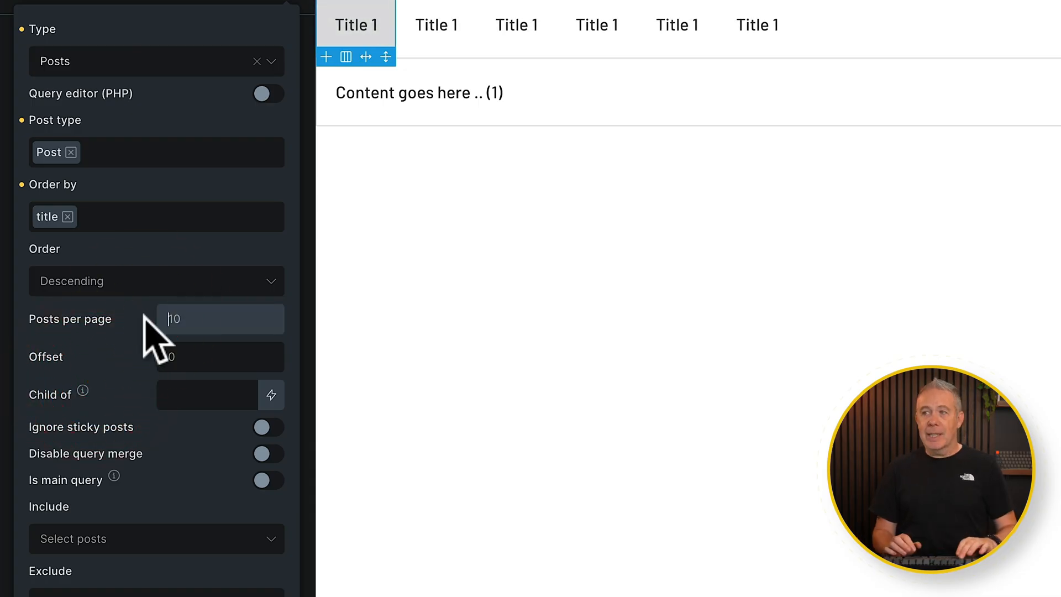
pyautogui.write('6')
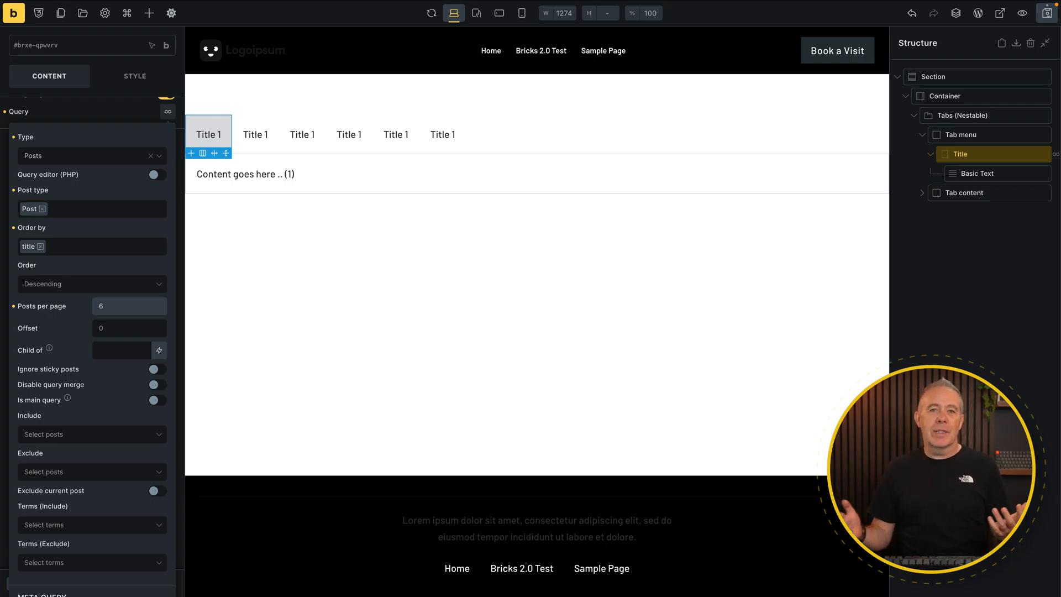
pyautogui.moveTo(49, 349)
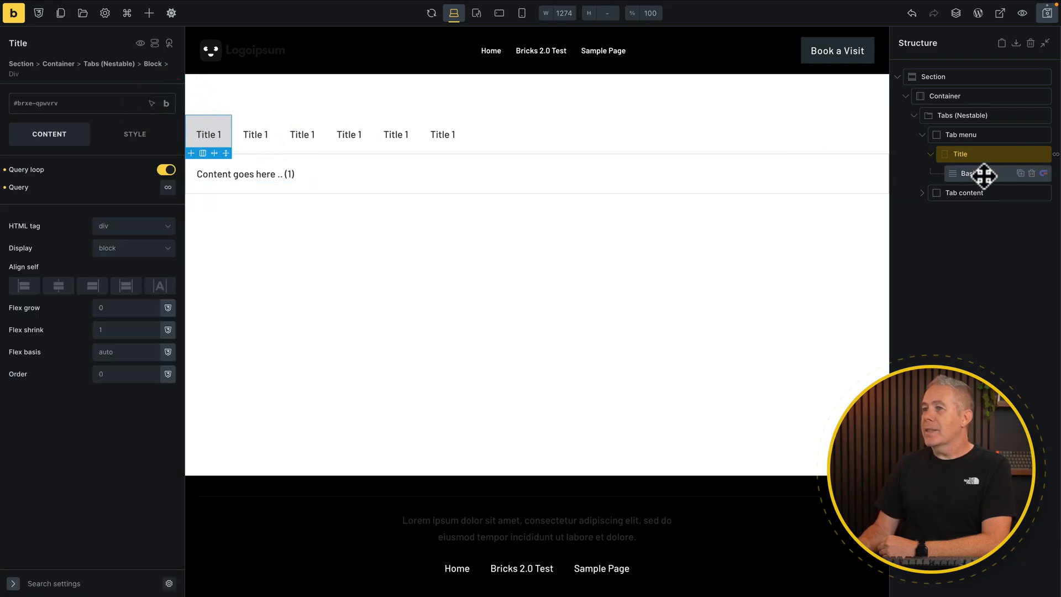
# - Set the title's text to the Post title dynamic tag so tabs show post names
pyautogui.click(968, 172)
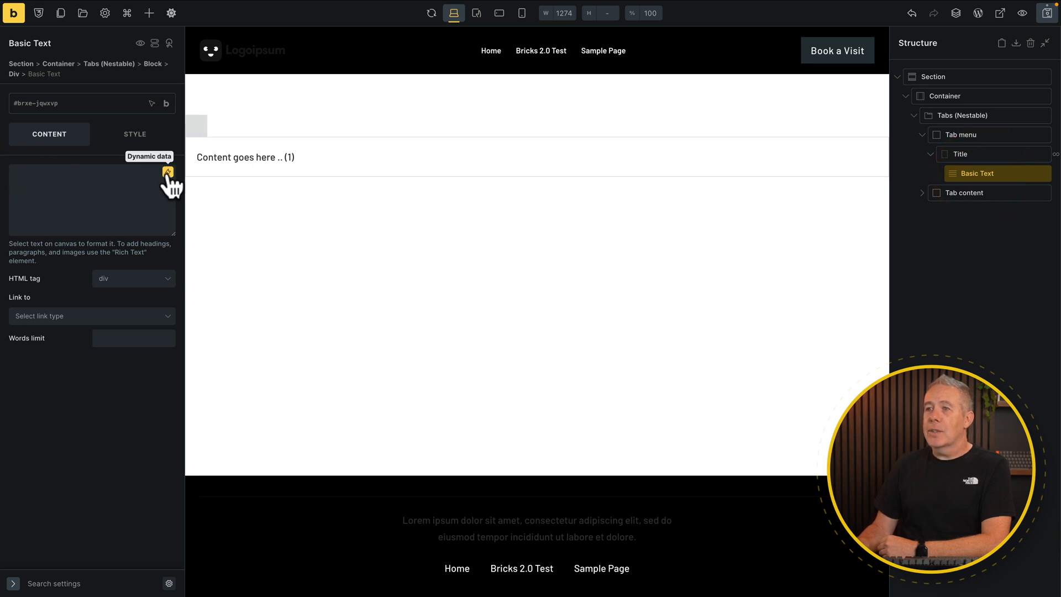
pyautogui.click(168, 171)
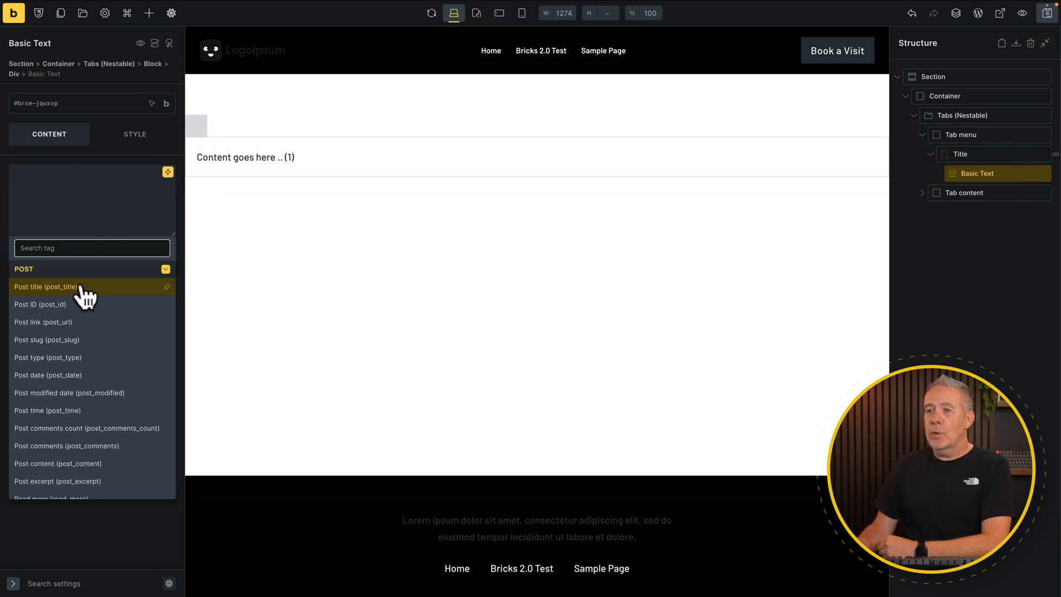
pyautogui.click(48, 286)
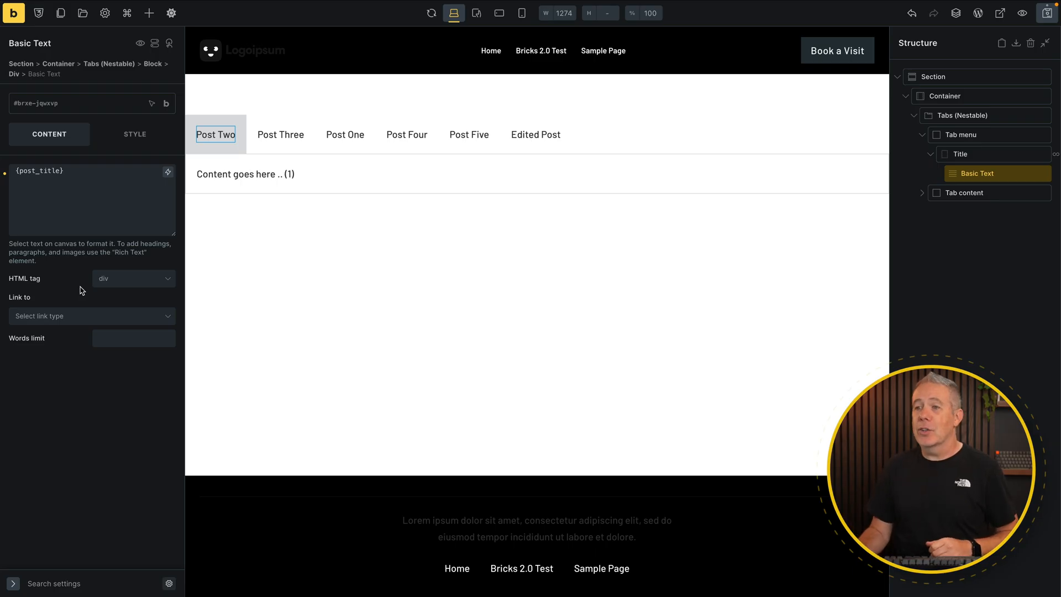
pyautogui.moveTo(78, 356)
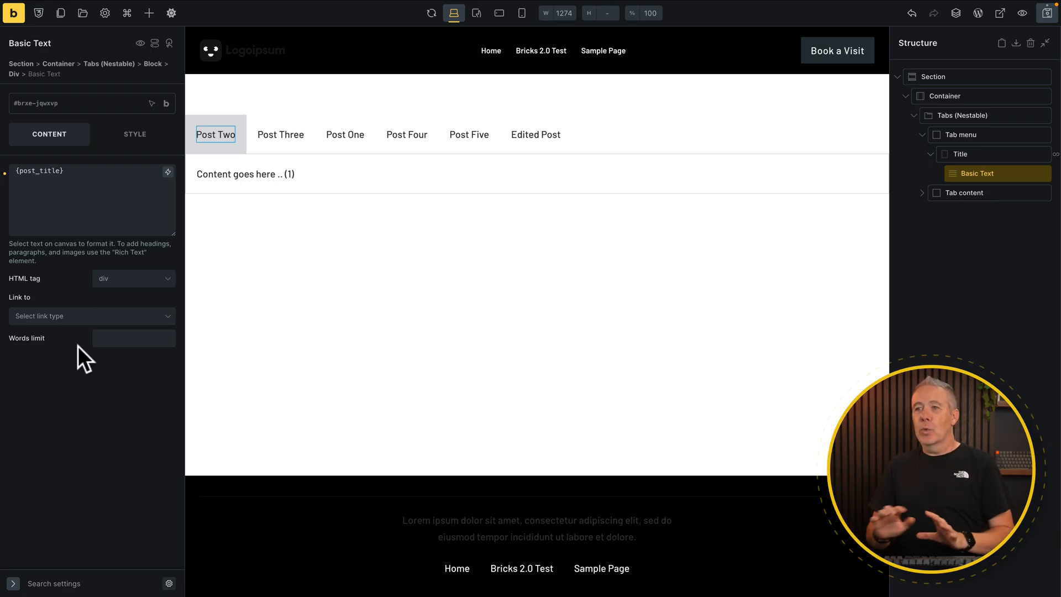
pyautogui.moveTo(274, 138)
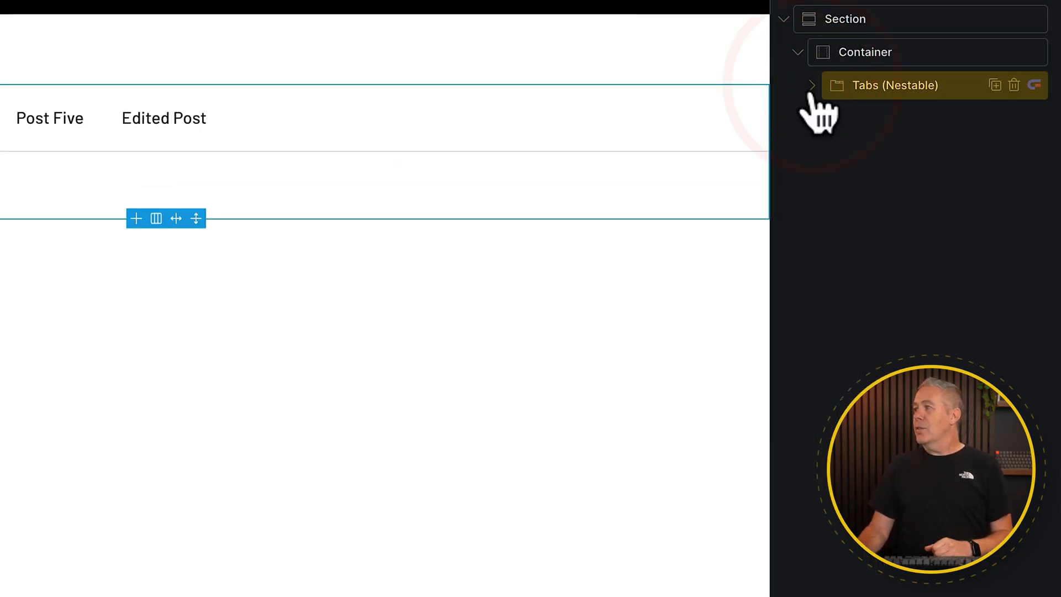
# - Enable a query loop on the pane limited to the Post post type
pyautogui.click(816, 85)
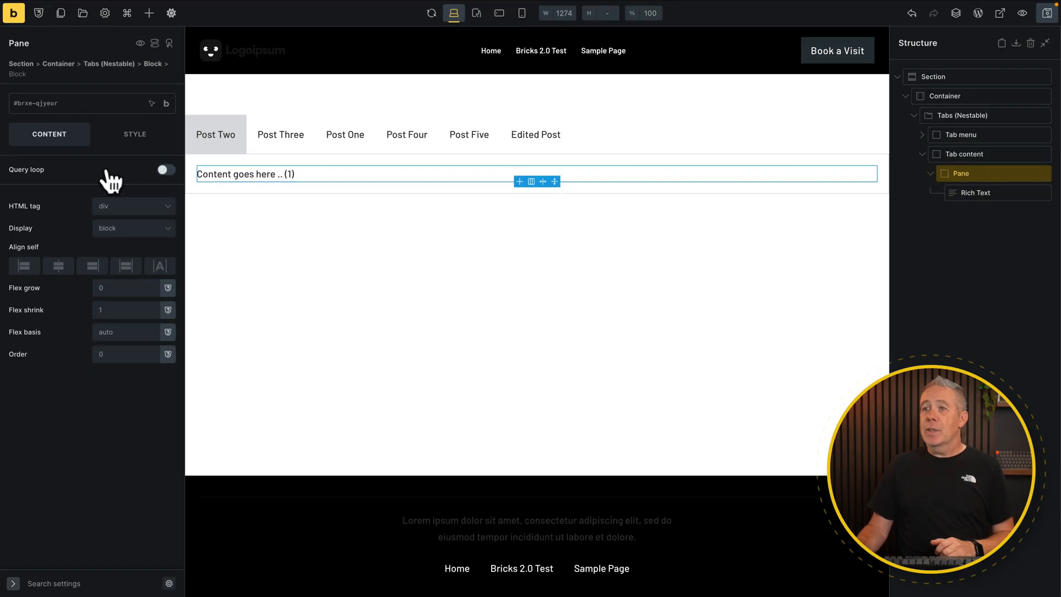
pyautogui.click(166, 170)
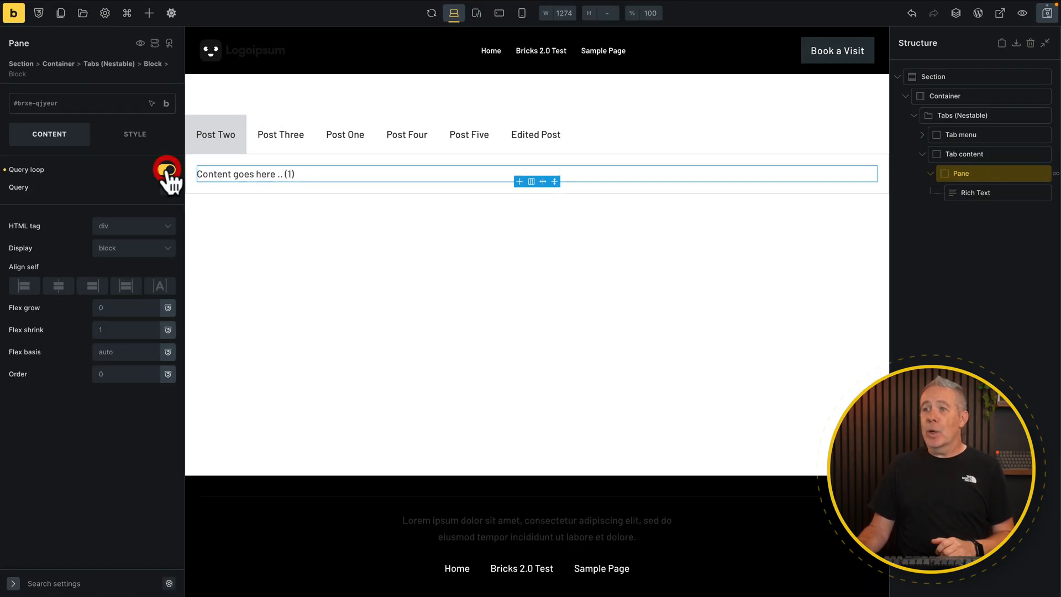
pyautogui.click(165, 169)
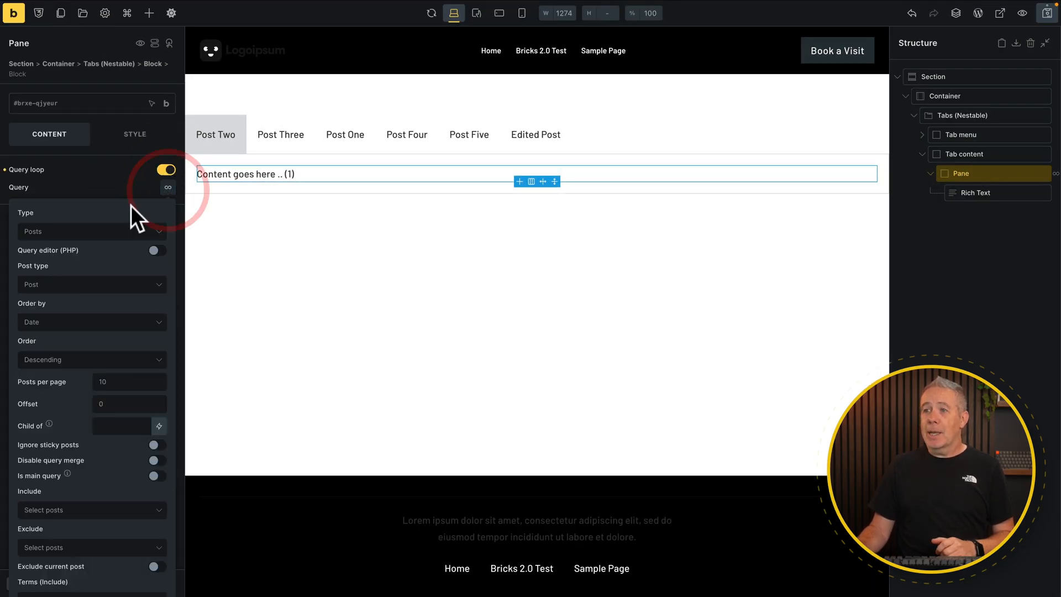
pyautogui.click(92, 285)
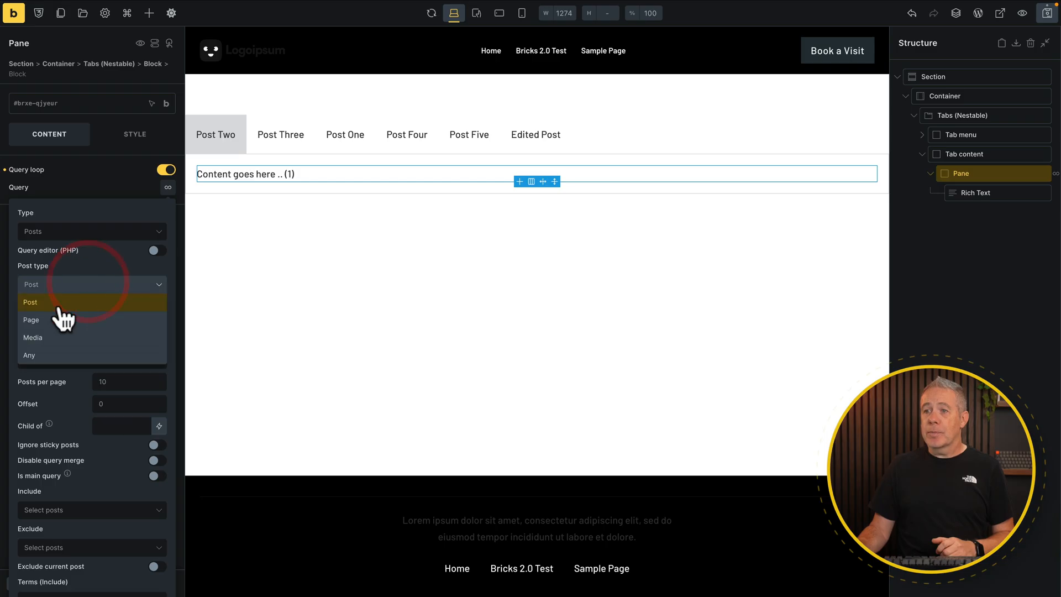
pyautogui.click(30, 302)
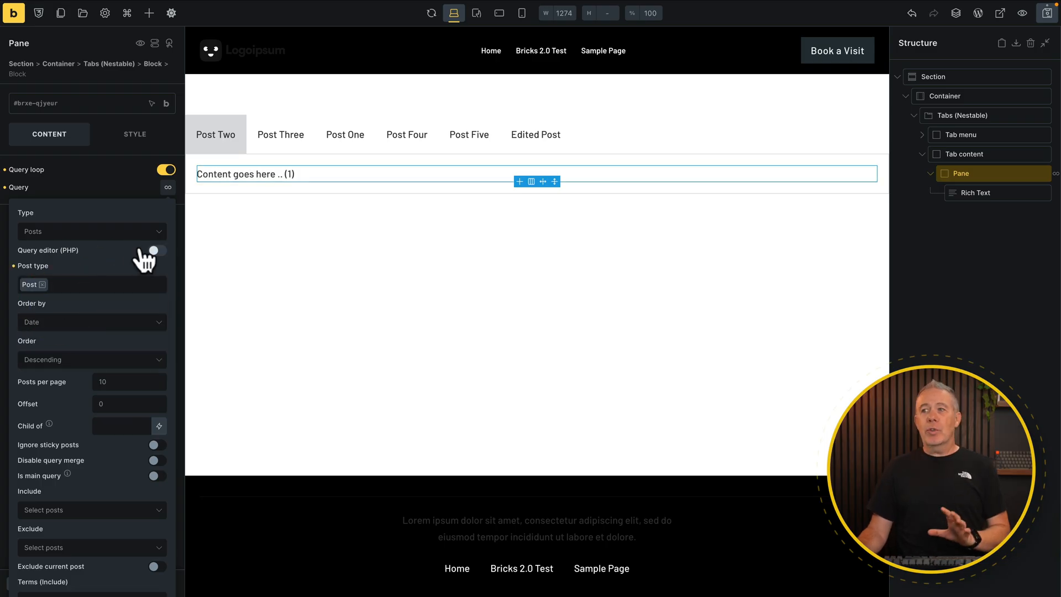
pyautogui.moveTo(155, 252)
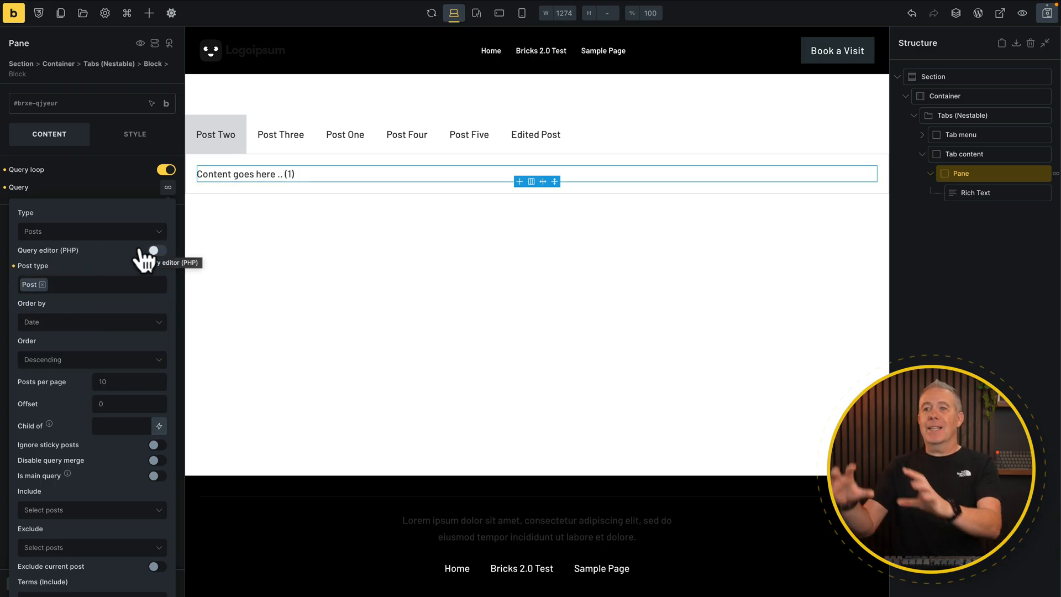
pyautogui.moveTo(127, 213)
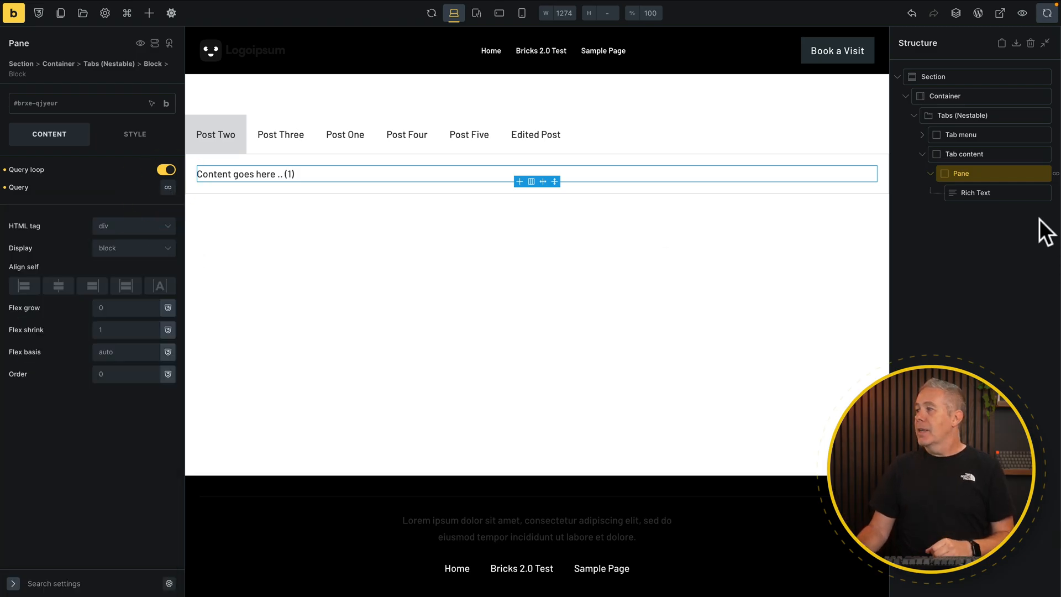
pyautogui.click(976, 192)
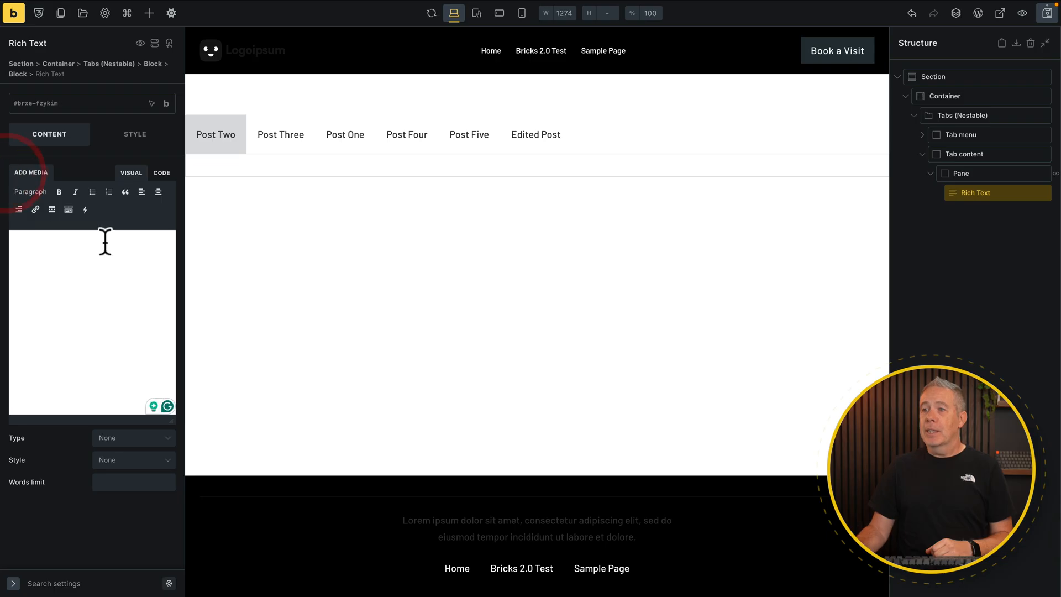
# - Set the pane's rich text to the Post content dynamic tag
pyautogui.click(85, 210)
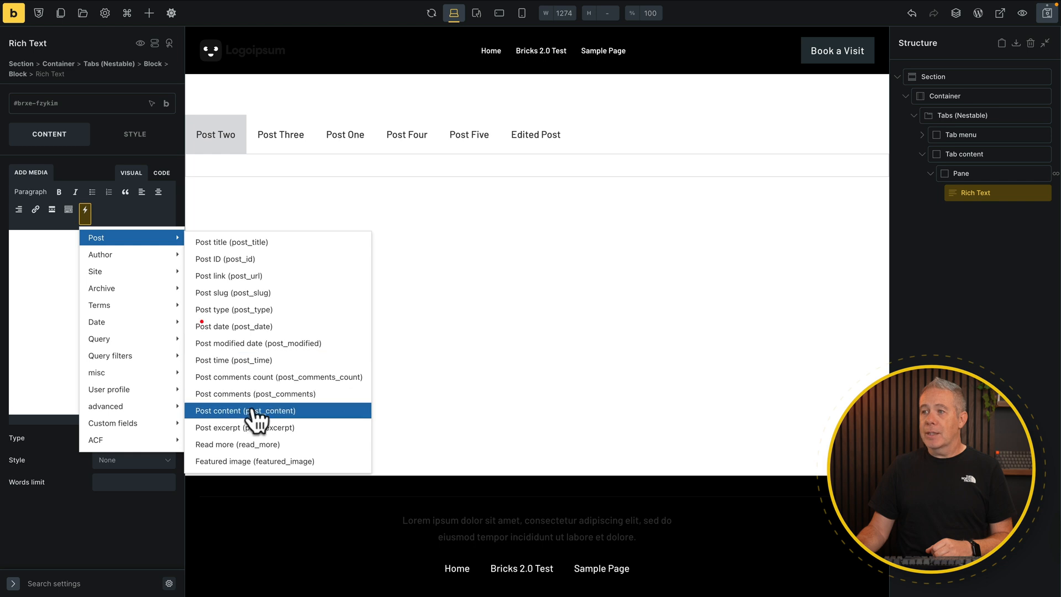
pyautogui.click(246, 410)
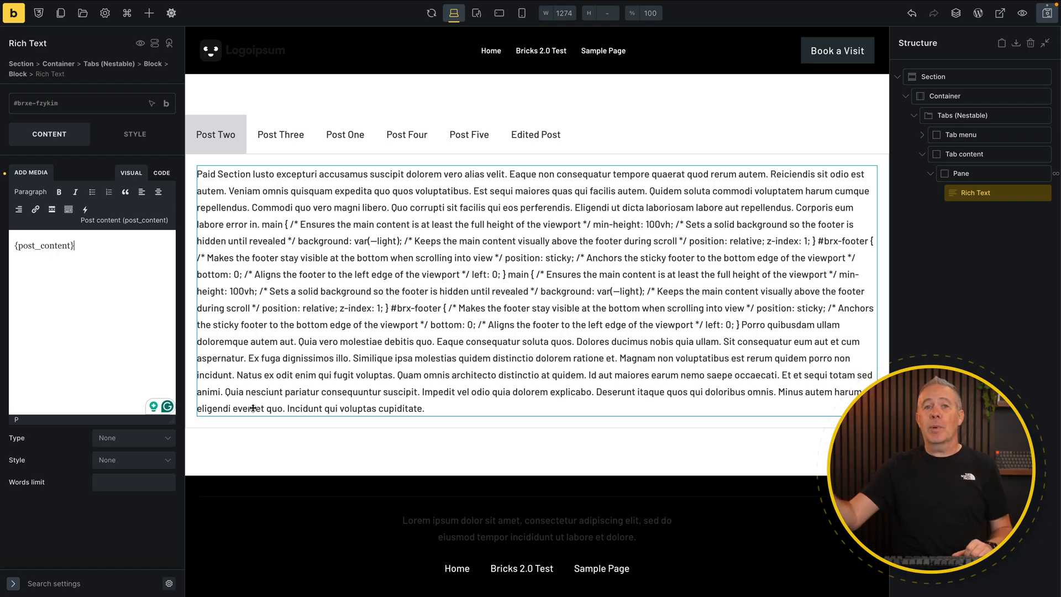
pyautogui.moveTo(384, 375)
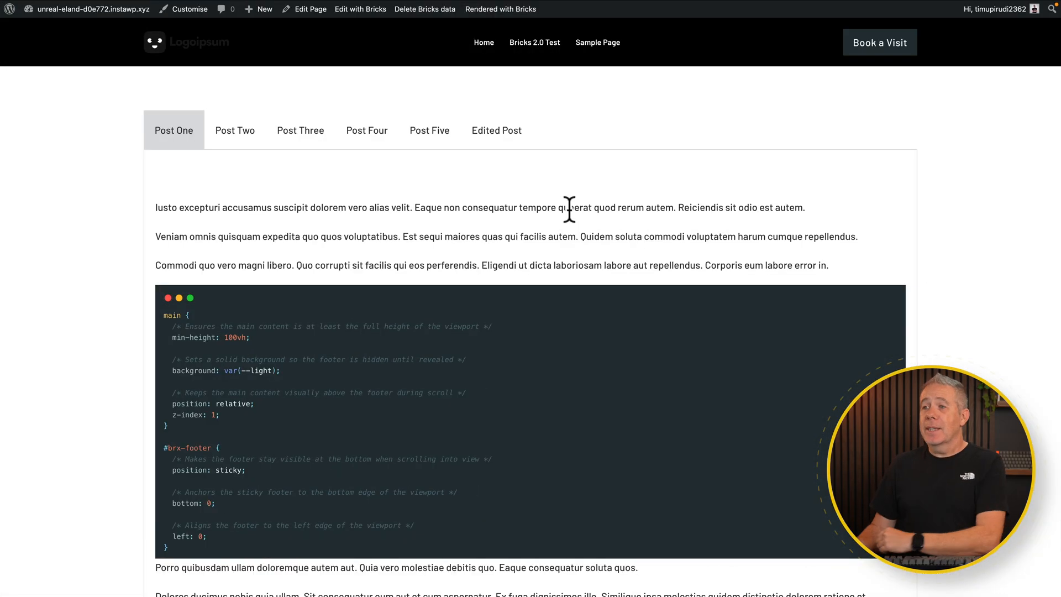
pyautogui.moveTo(239, 137)
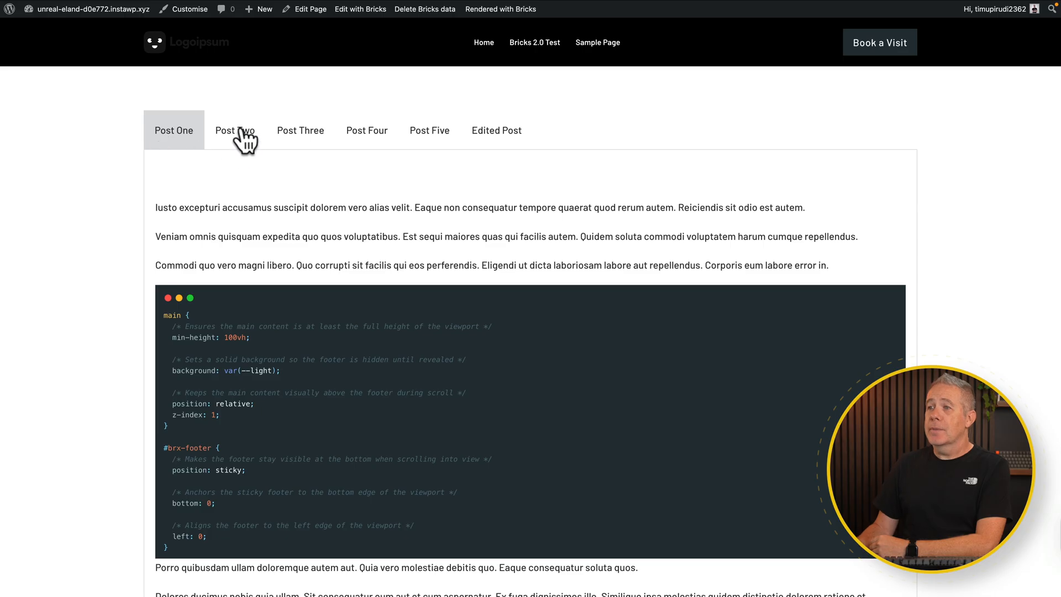
pyautogui.click(299, 131)
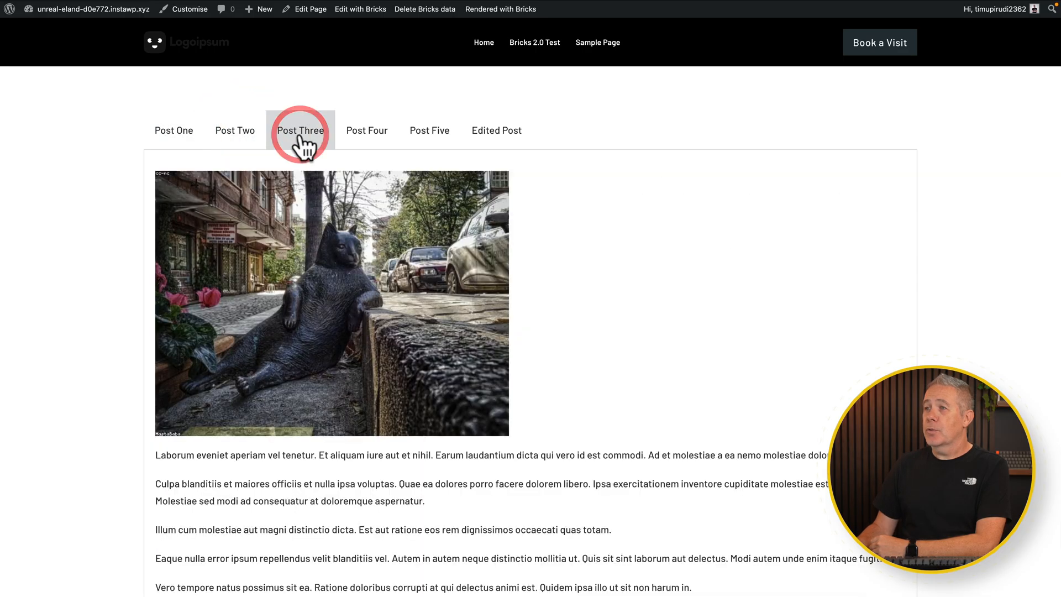
pyautogui.click(428, 131)
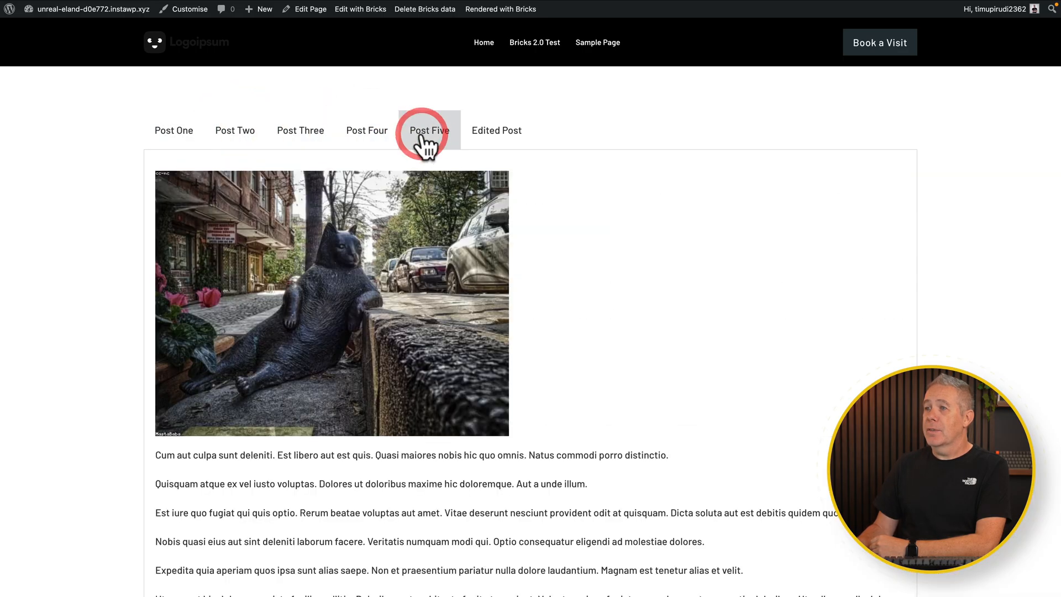
pyautogui.click(173, 130)
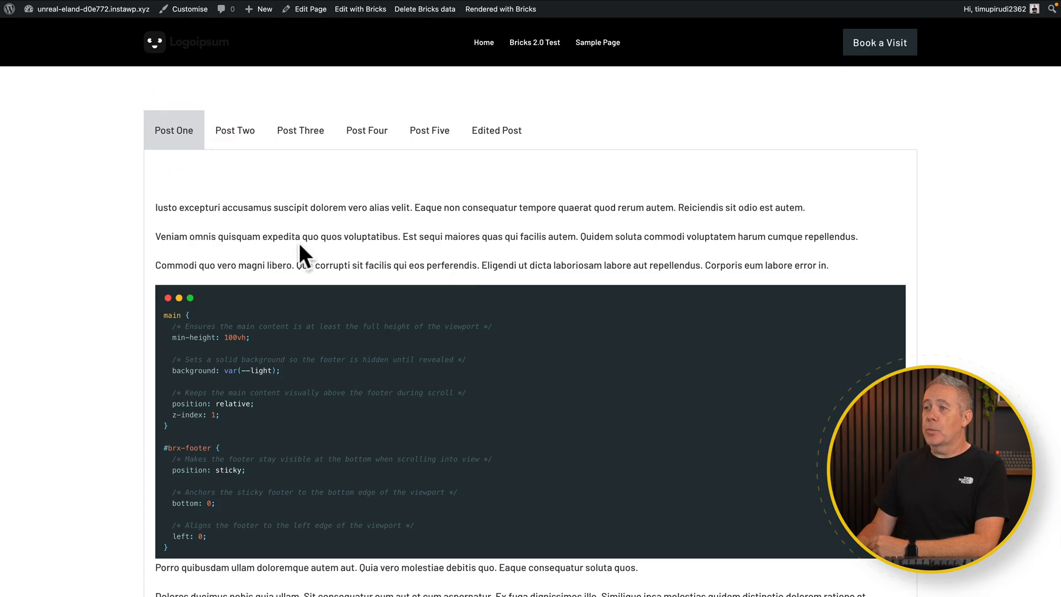